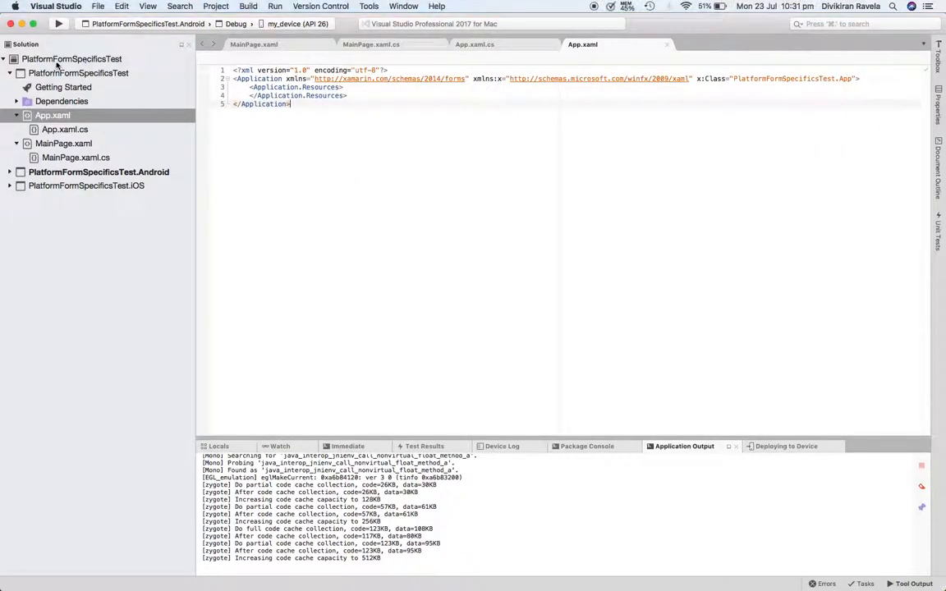
Step: Update the solution's NuGet packages and switch to the MainPage.xaml markup
right_click(74, 59)
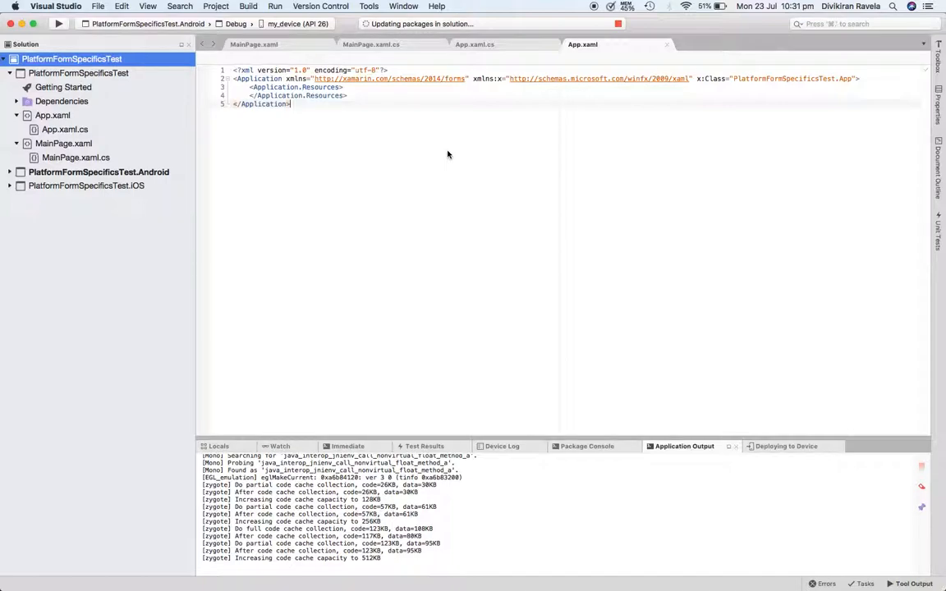
mouse_move(621, 214)
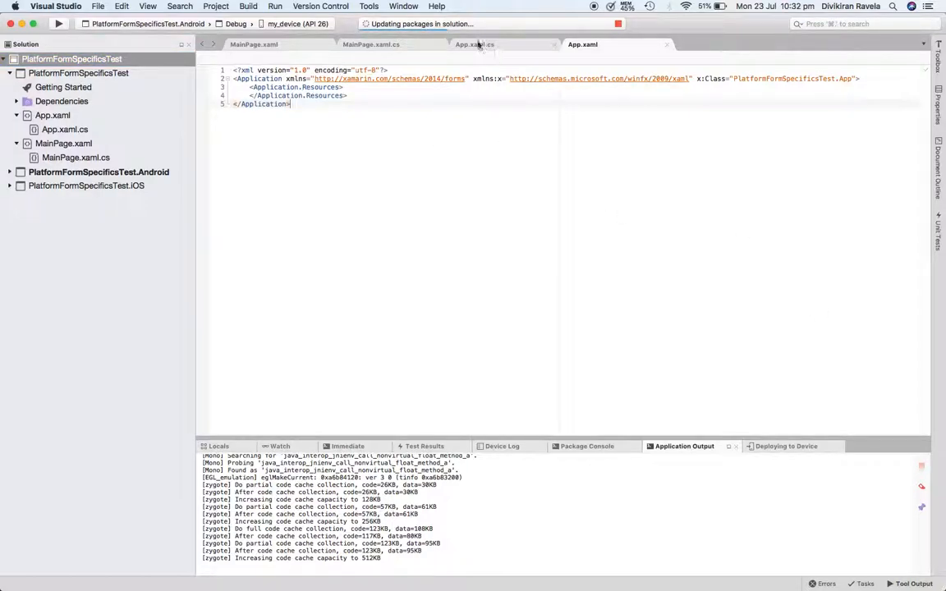
left_click(473, 44)
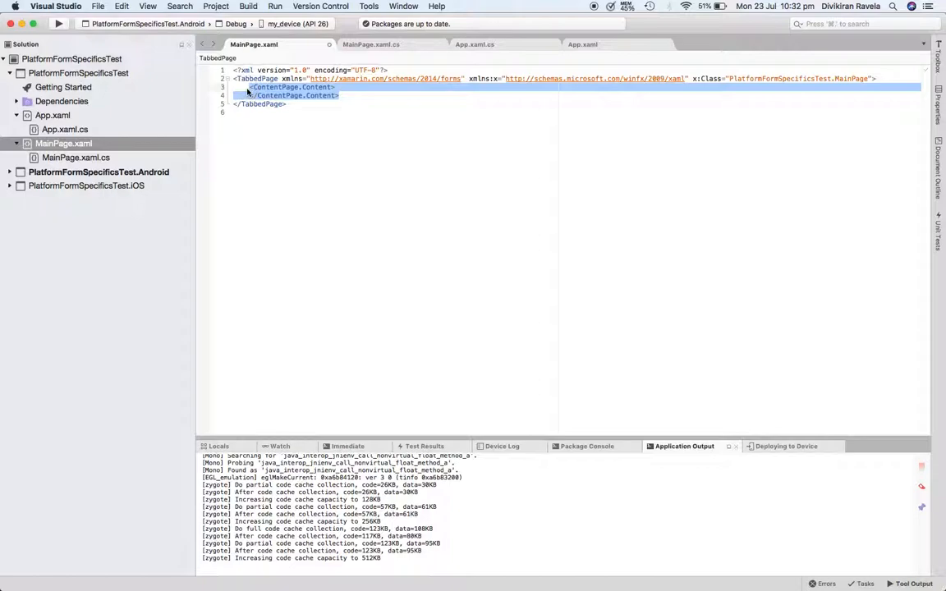
Step: Write a ContentPage titled Home containing a Label with CenterAndExpand vertical and horizontal options and a BackgroundColor
type("<Cd")
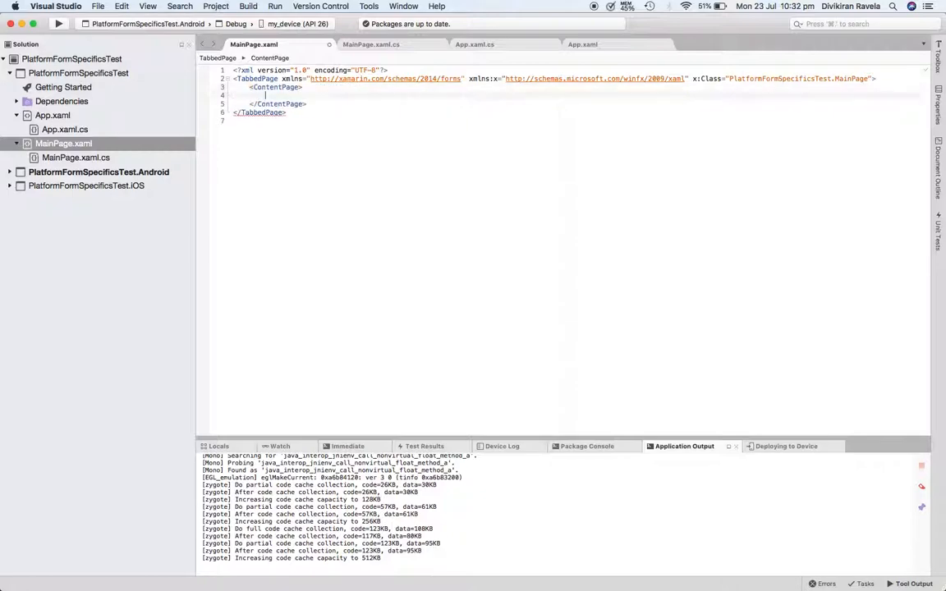
type("<Label Text=\"Home")
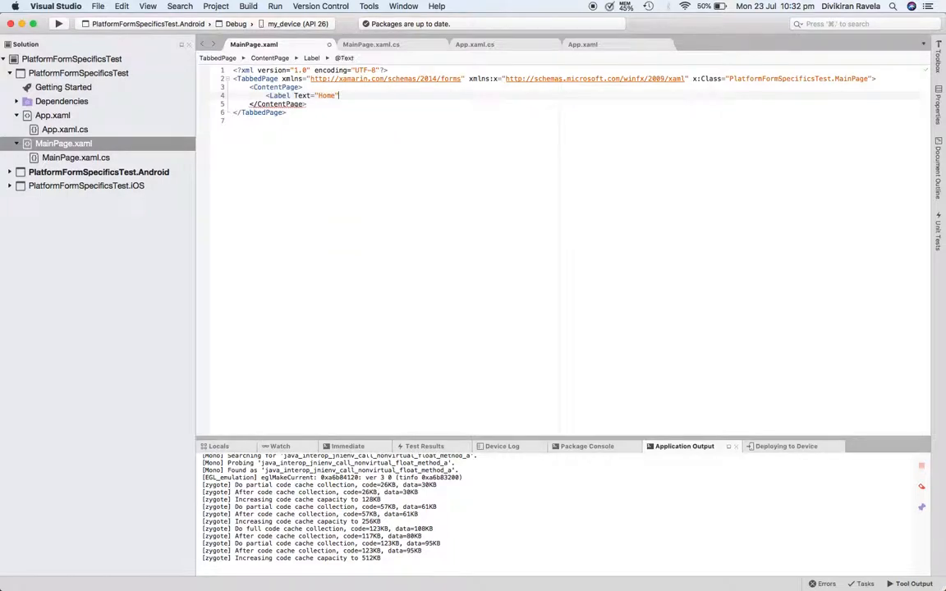
type("v")
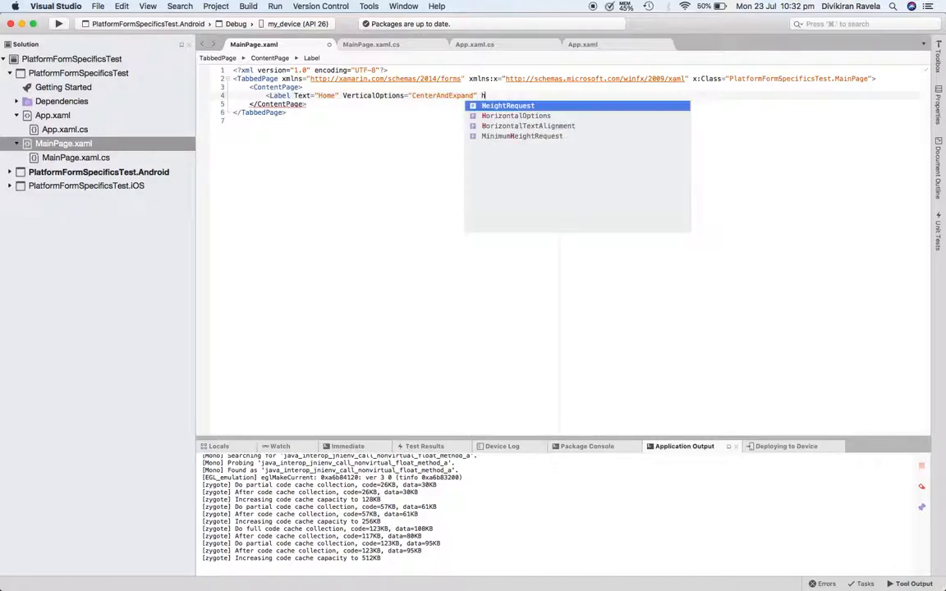
type("HorizontalOptions=\"CenterAndExpand\"/>")
left_click(402, 87)
type(" Control")
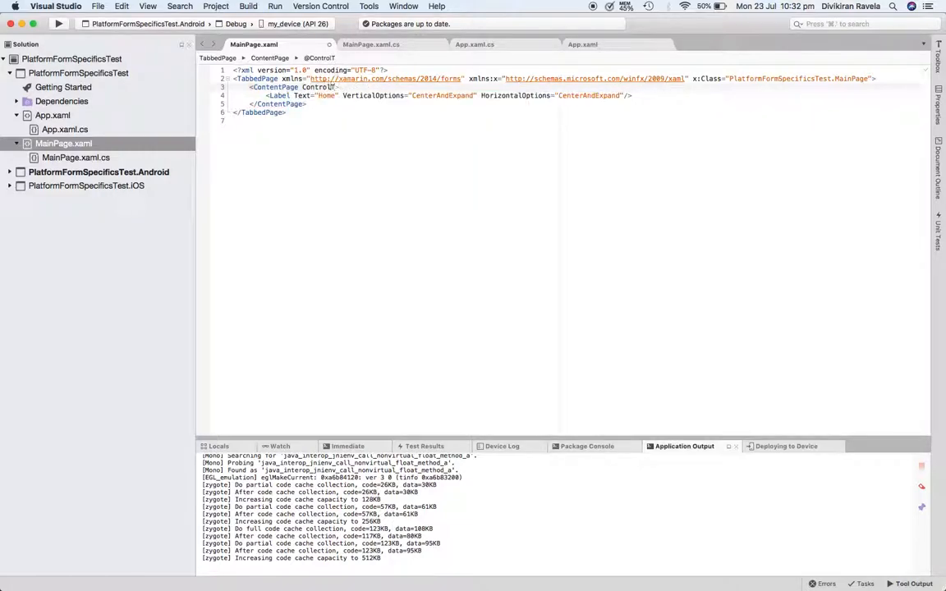
type("Title=\"Home\" BatchCommitte")
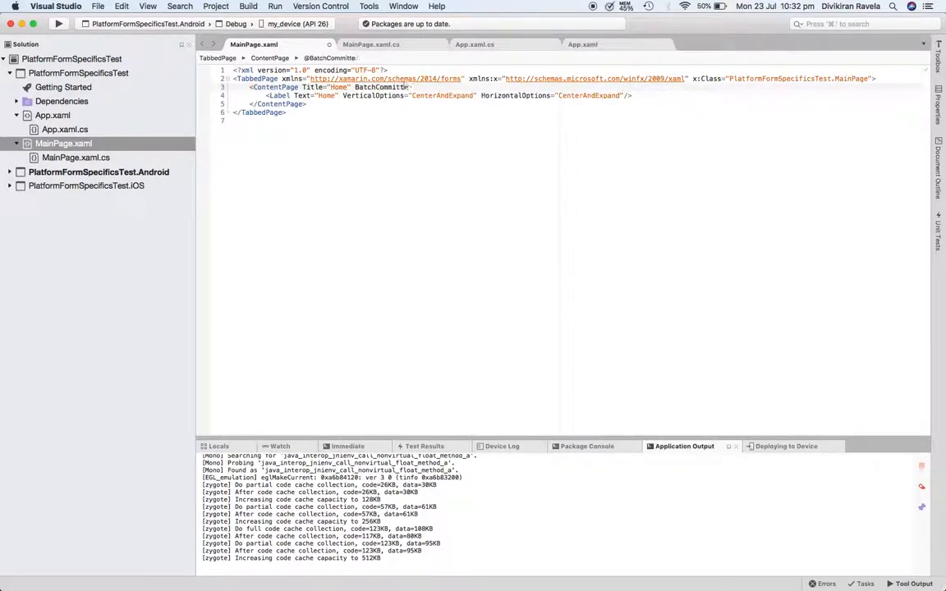
key("Backspace")
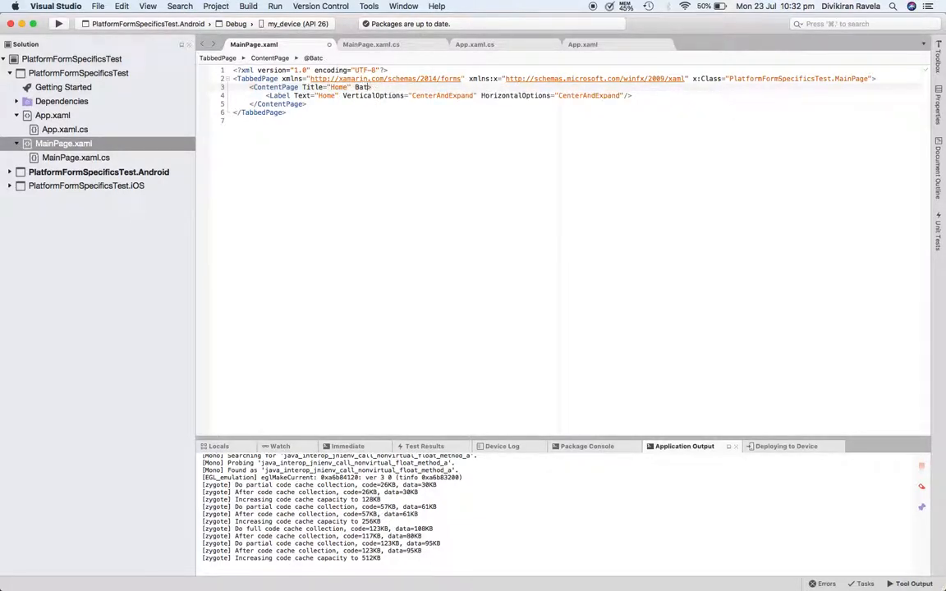
type("BackgroundColor=\"Teal\">")
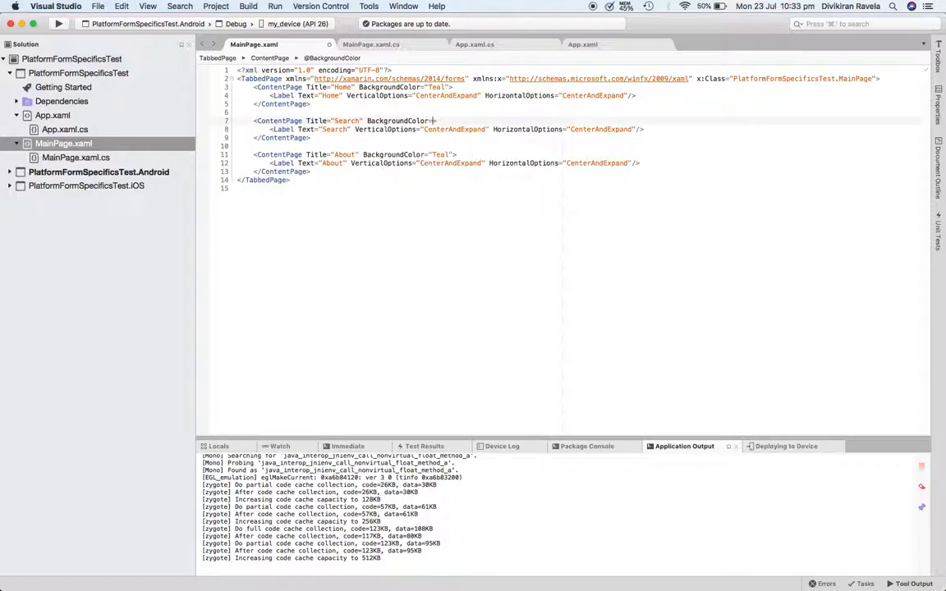
Step: Give the Search and About pages Silver and Purple backgrounds alongside Home's Teal
type("Silver\">")
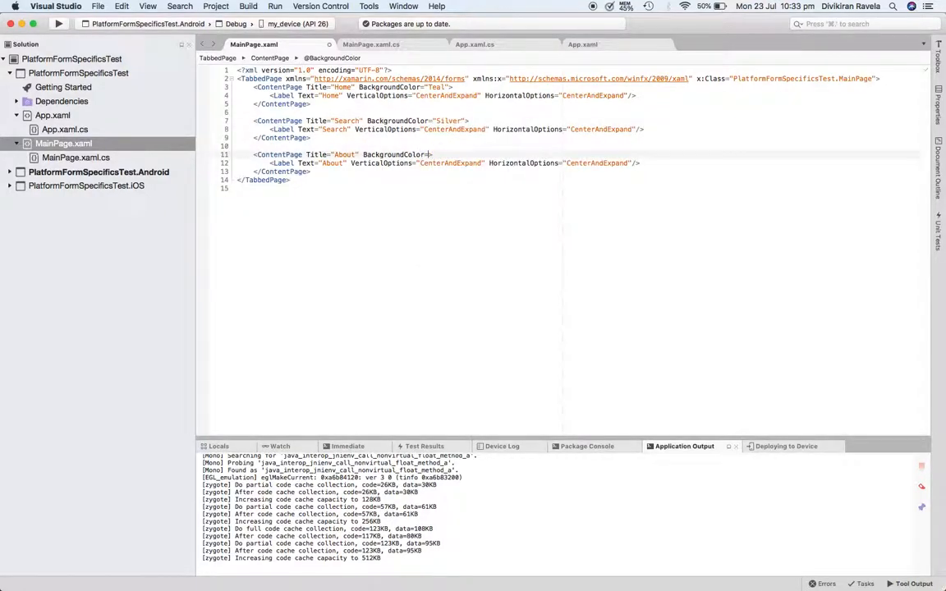
type("Purple")
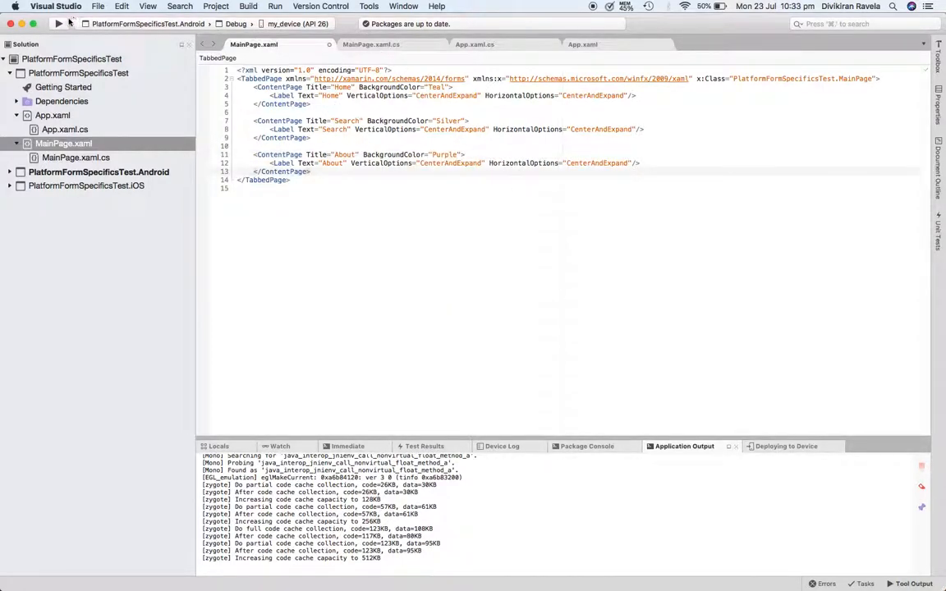
Step: In MainPage.xaml.cs start On<Android>() after InitializeComponent and import Xamarin.Forms.PlatformConfiguration via the quick fix
left_click(373, 44)
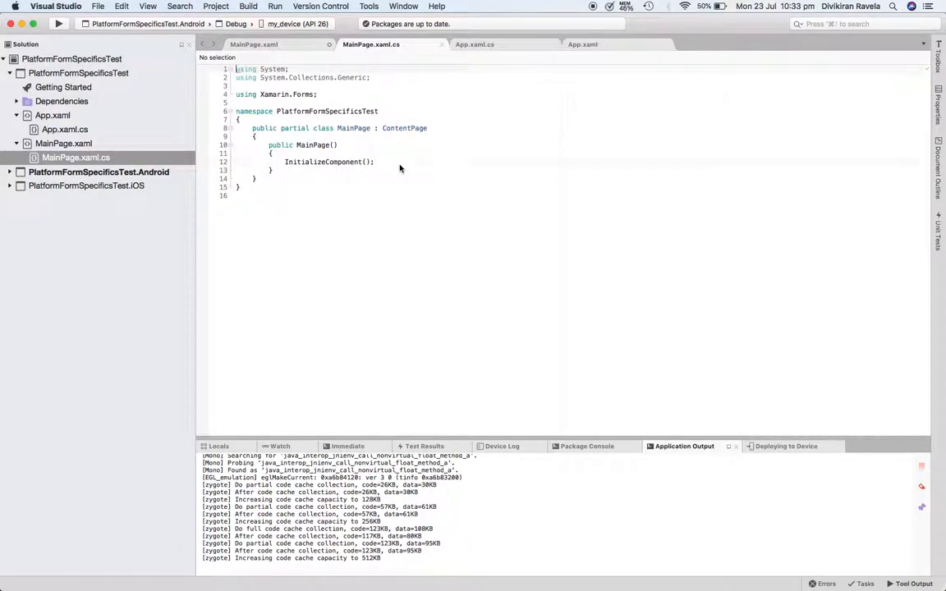
double_click(404, 128)
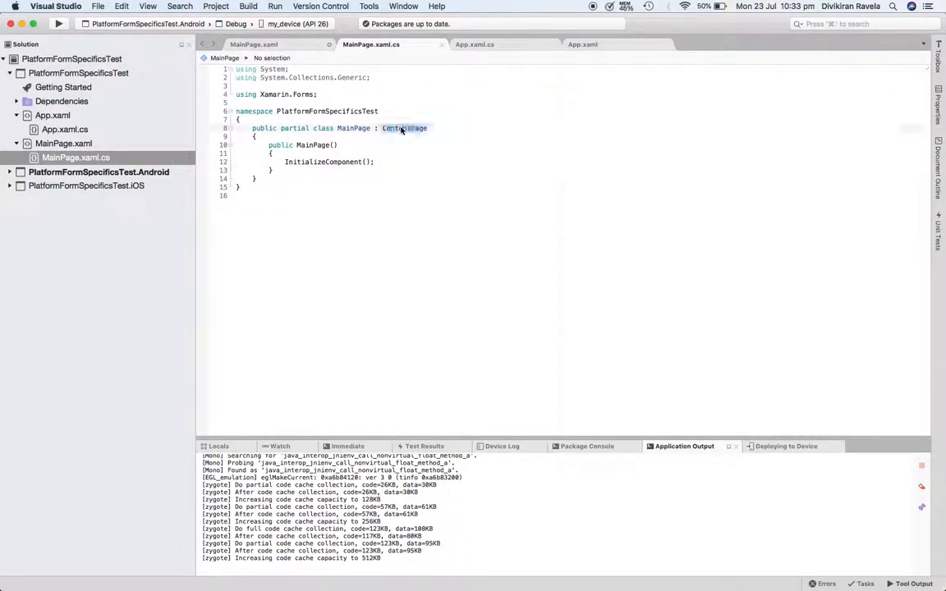
type("ta")
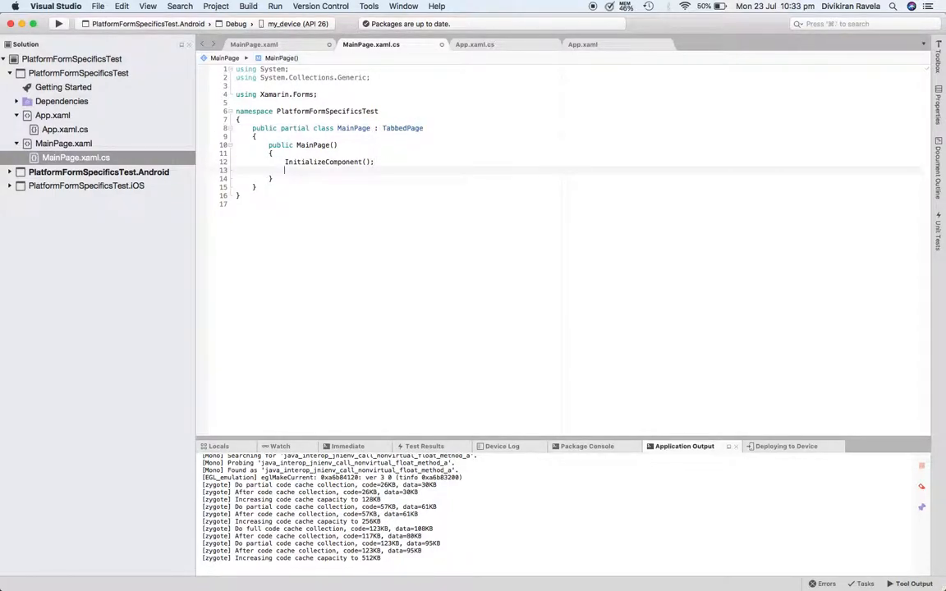
type("On")
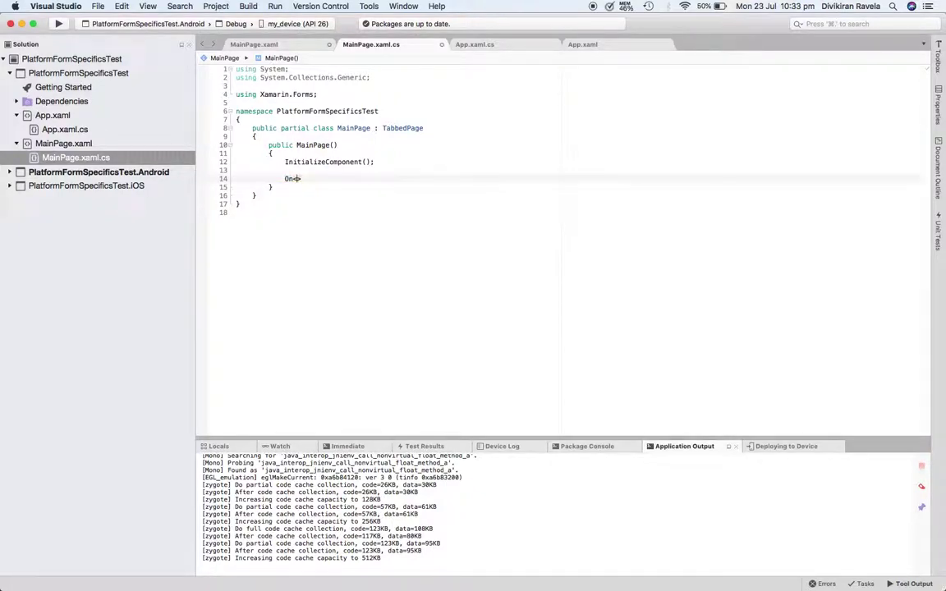
type("<>")
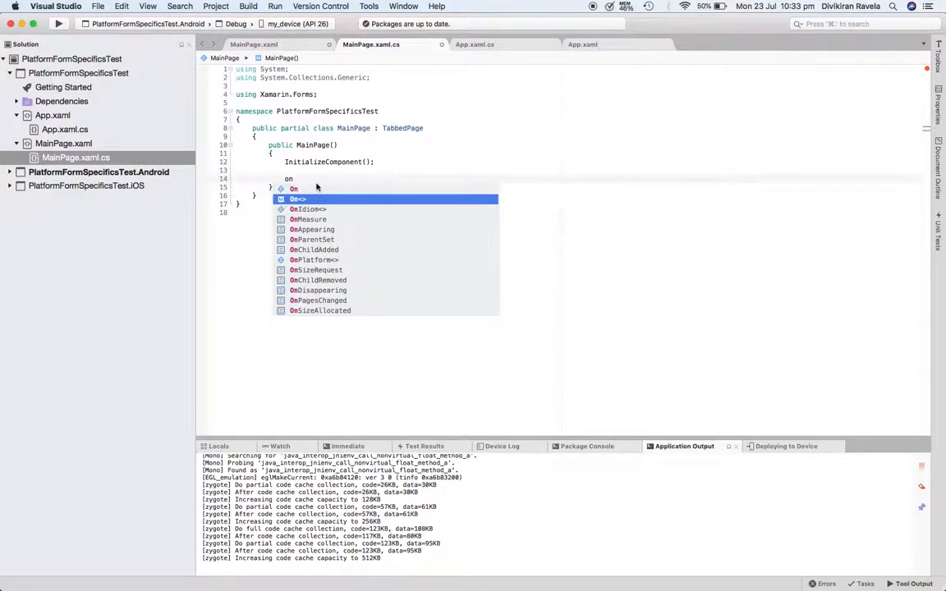
mouse_move(316, 189)
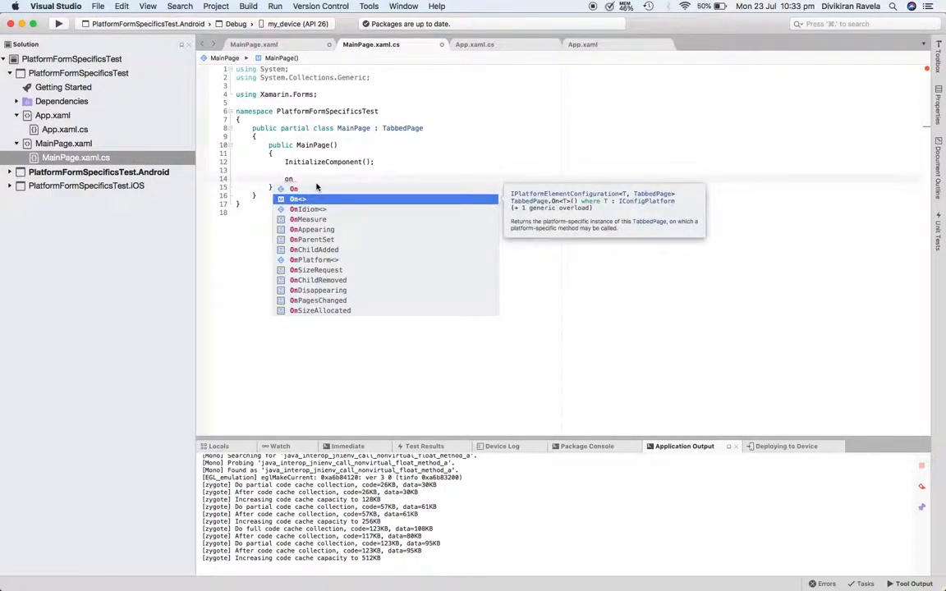
type("<A>")
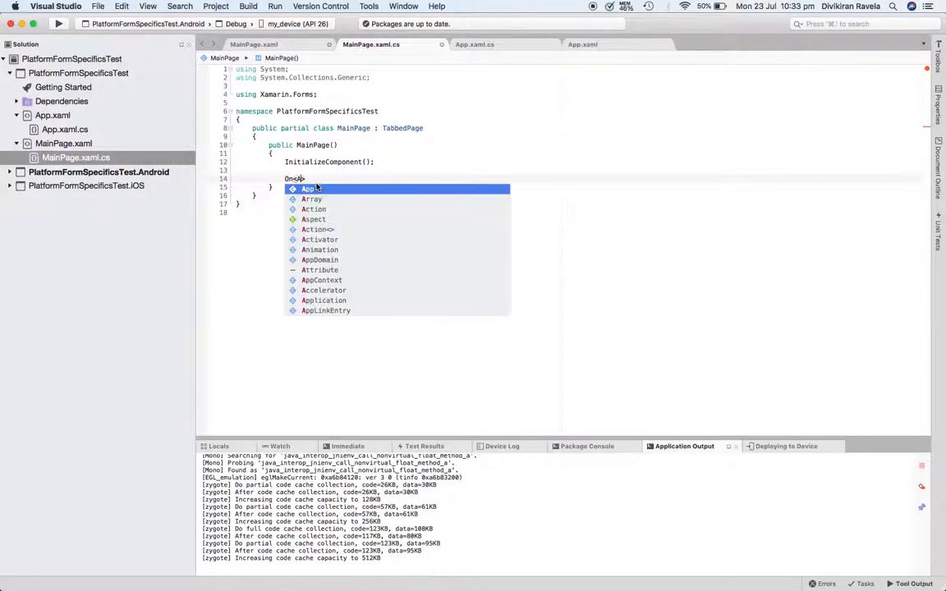
type("Android")
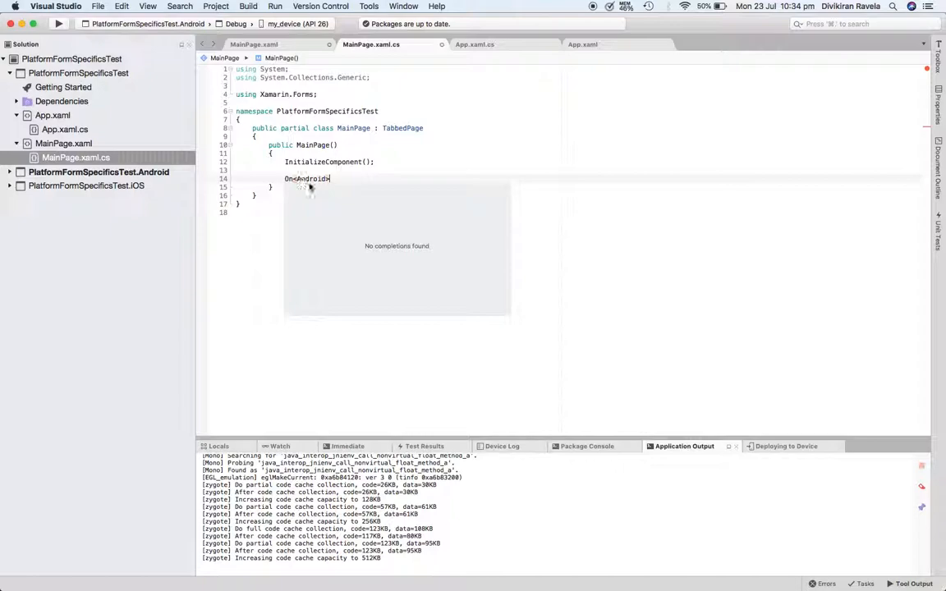
right_click(309, 179)
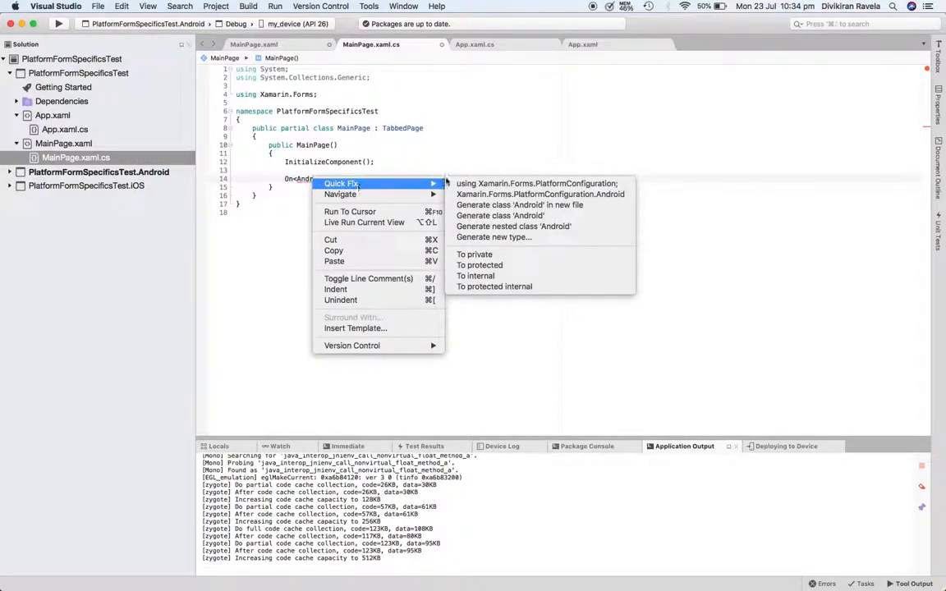
left_click(526, 184)
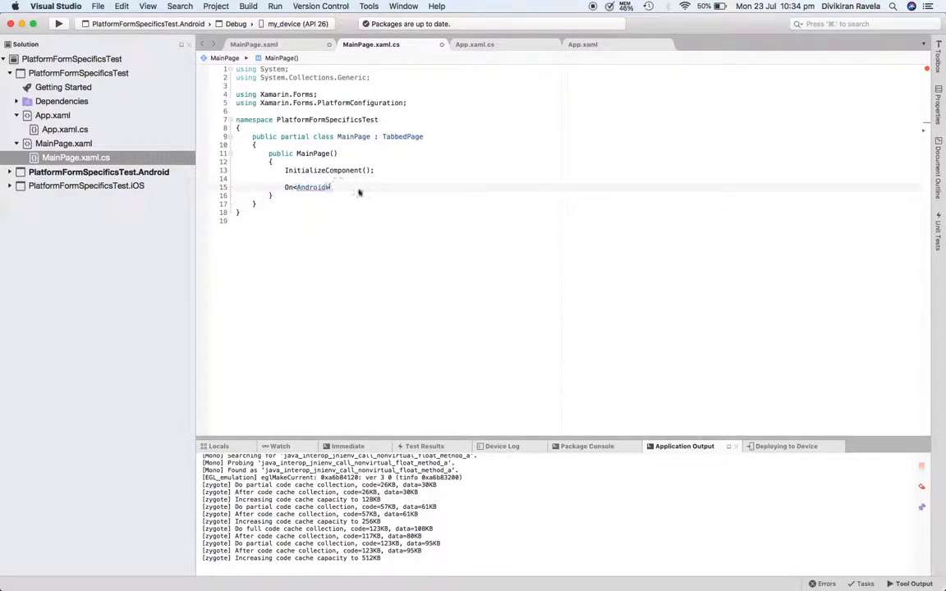
Step: Complete the call as .SetToolbarPlacement(ToolbarPlacement.Bottom) using IntelliSense
type(">()")
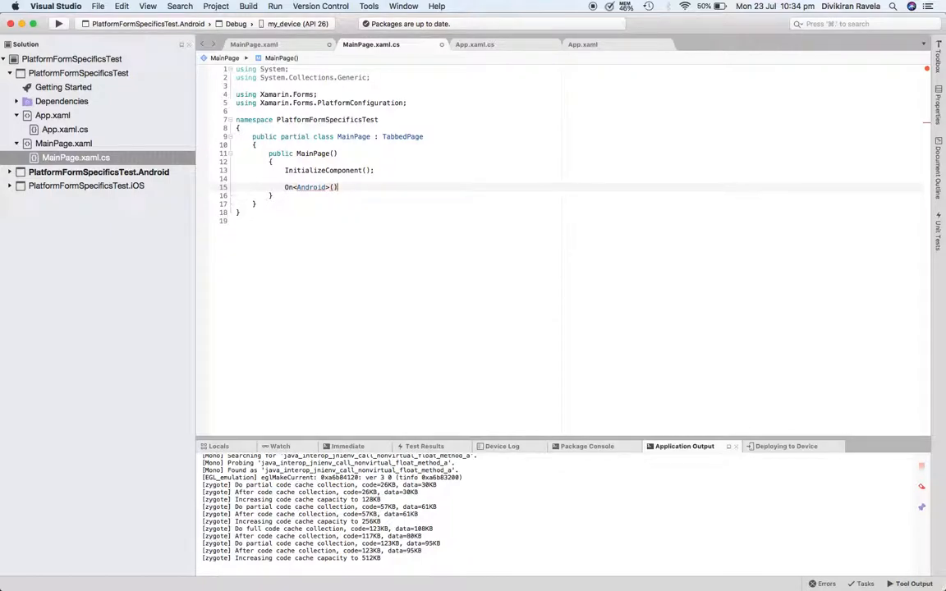
type(".")
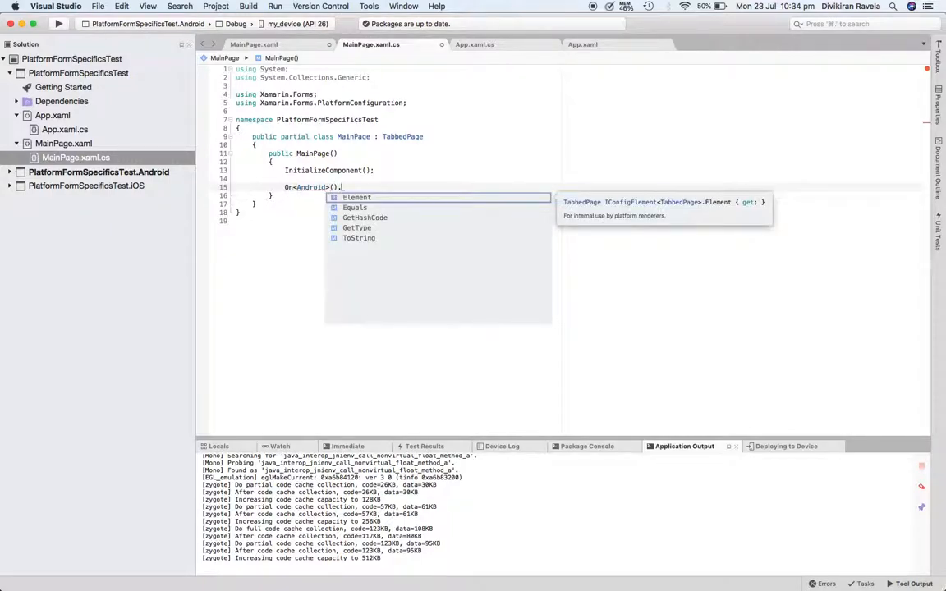
type("Set")
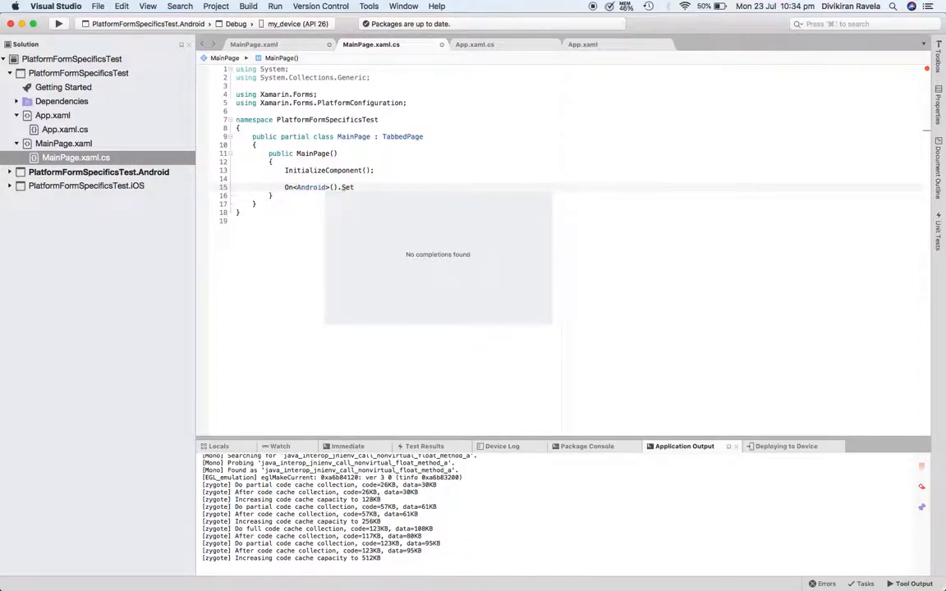
type("T")
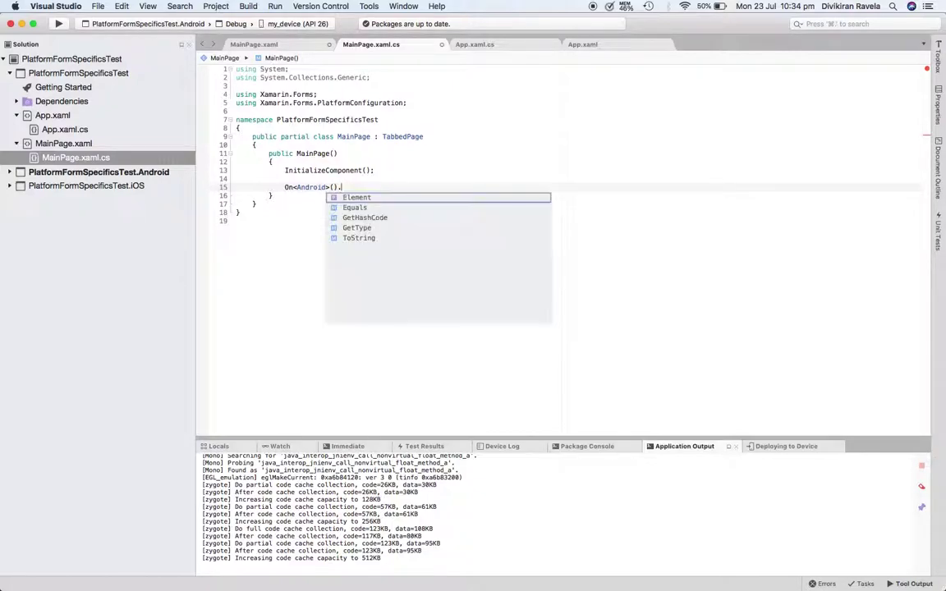
type("SetToolbarPlacement")
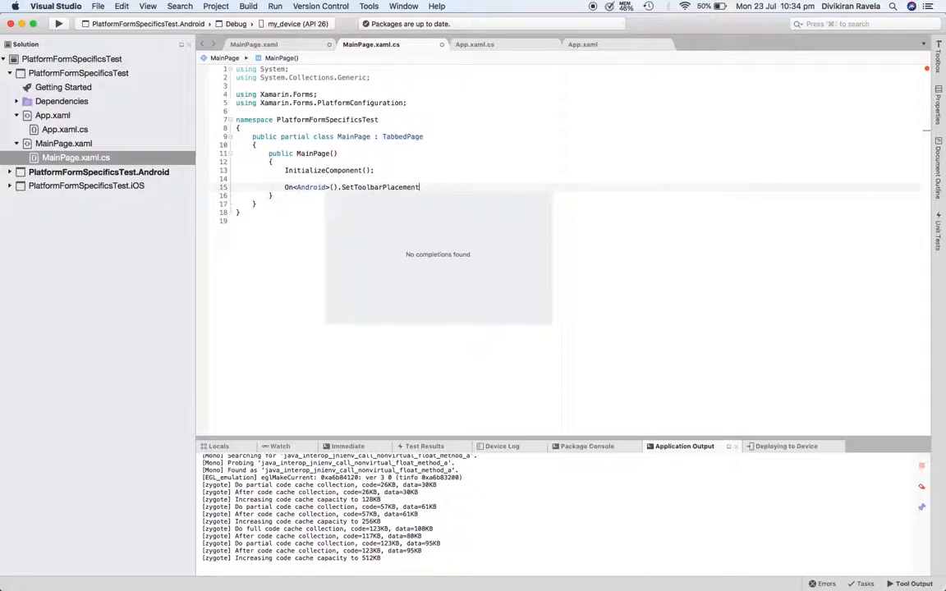
type("(")
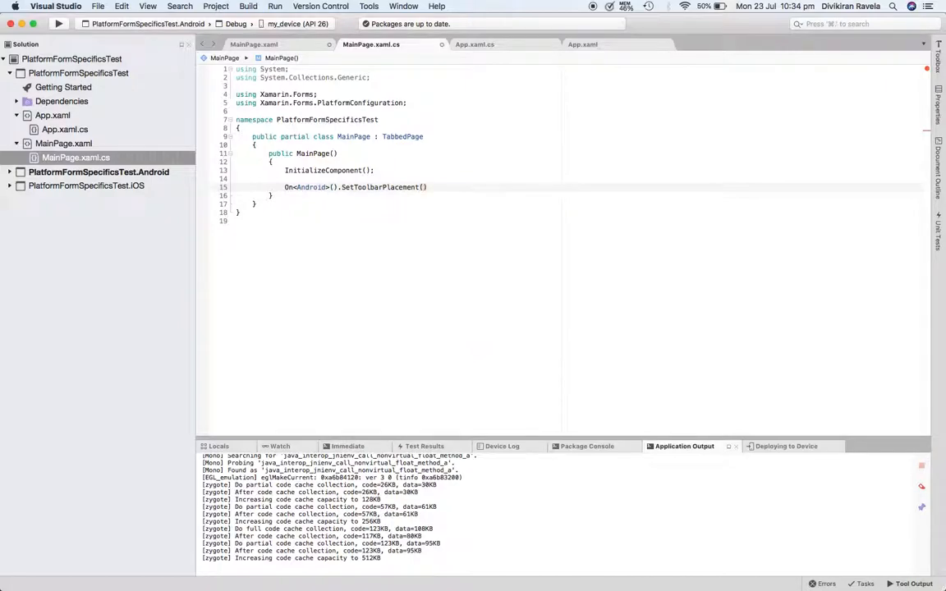
type("ToolbarPlacement.Bott")
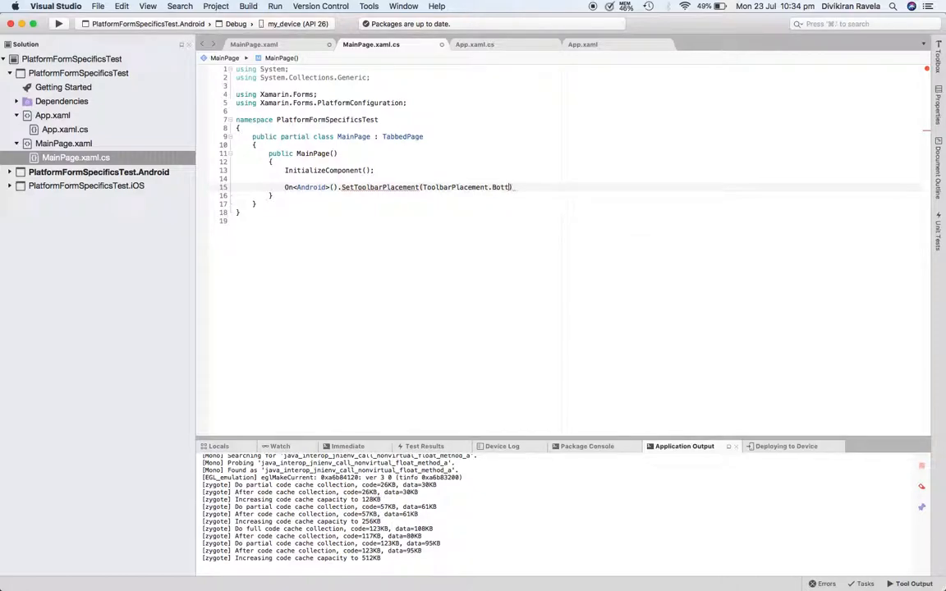
type("om")
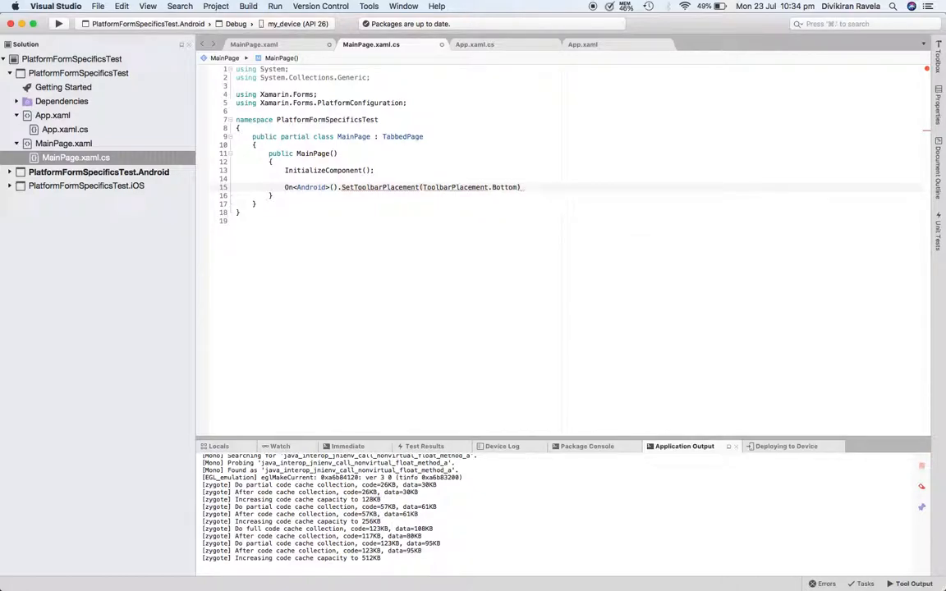
Step: Resolve ToolbarPlacement by importing Xamarin.Forms.PlatformConfiguration.AndroidSpecific through the Quick Fix menu
right_click(447, 187)
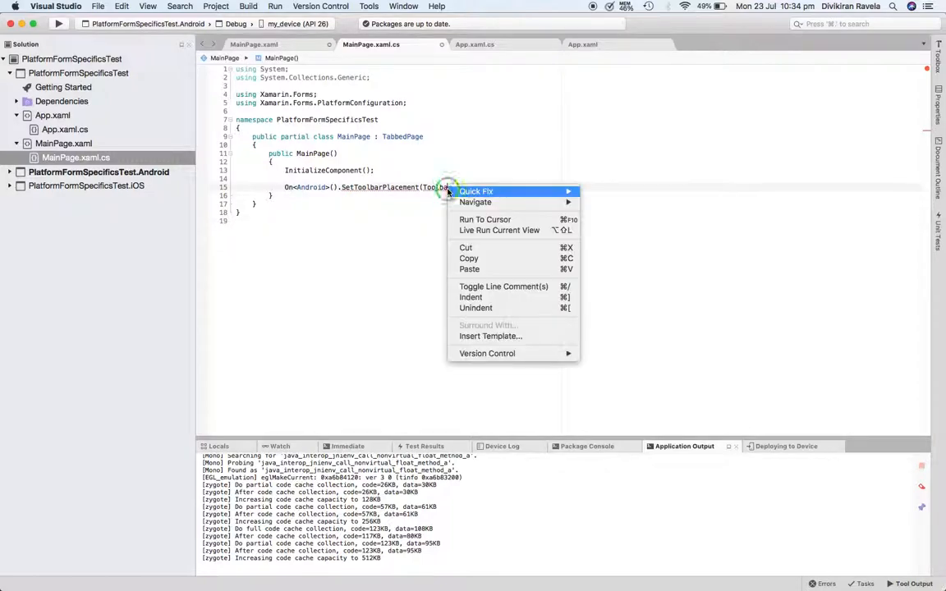
left_click(477, 190)
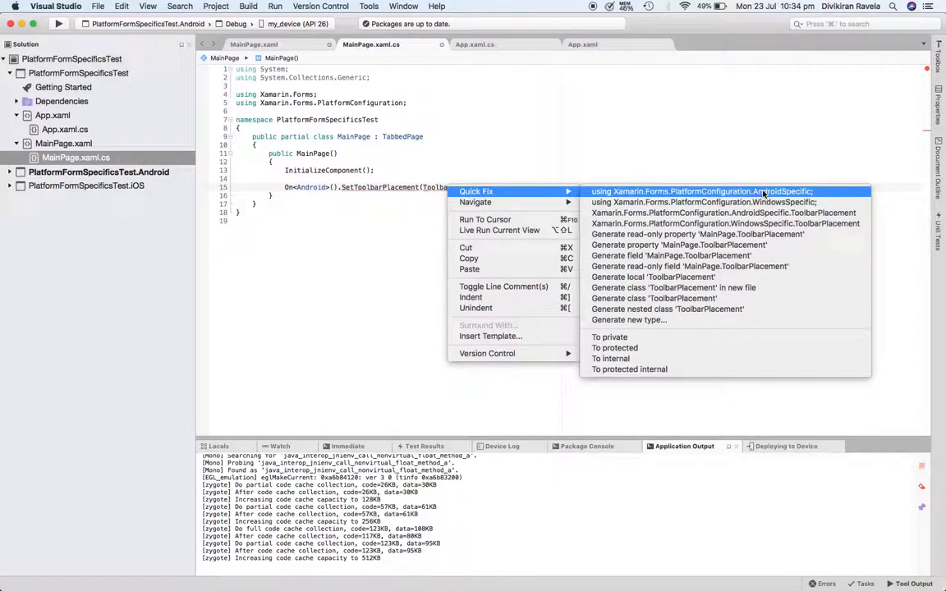
left_click(725, 190)
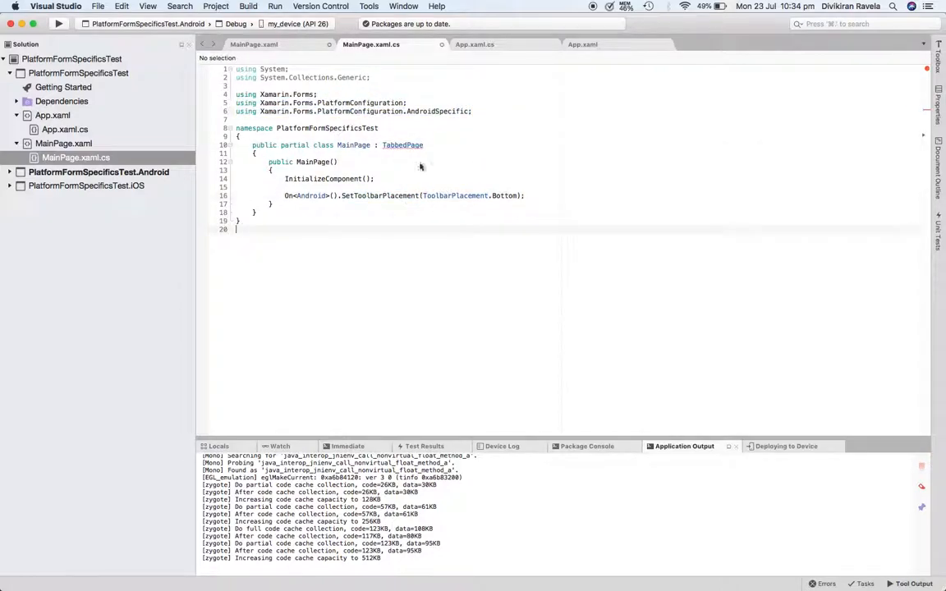
mouse_move(402, 145)
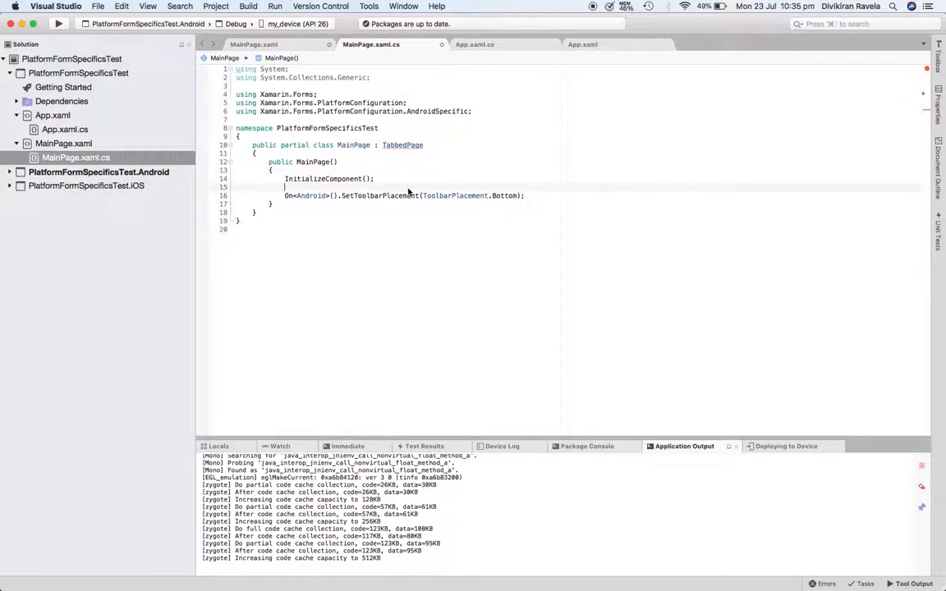
Step: Replace the experimental PlatformConfiguration line and change MainPage's base class to Xamarin.Forms.TabbedPage
type("xa")
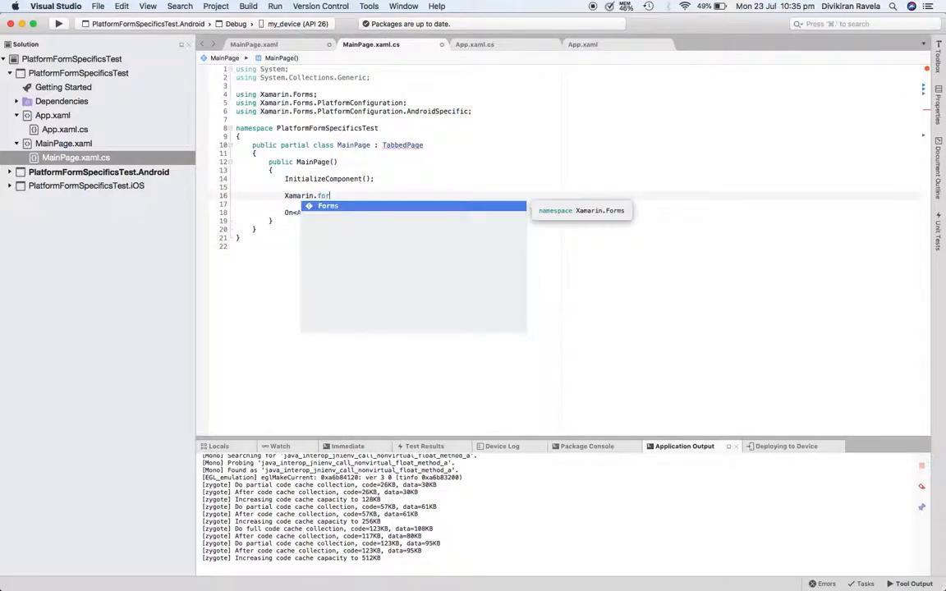
type("pla")
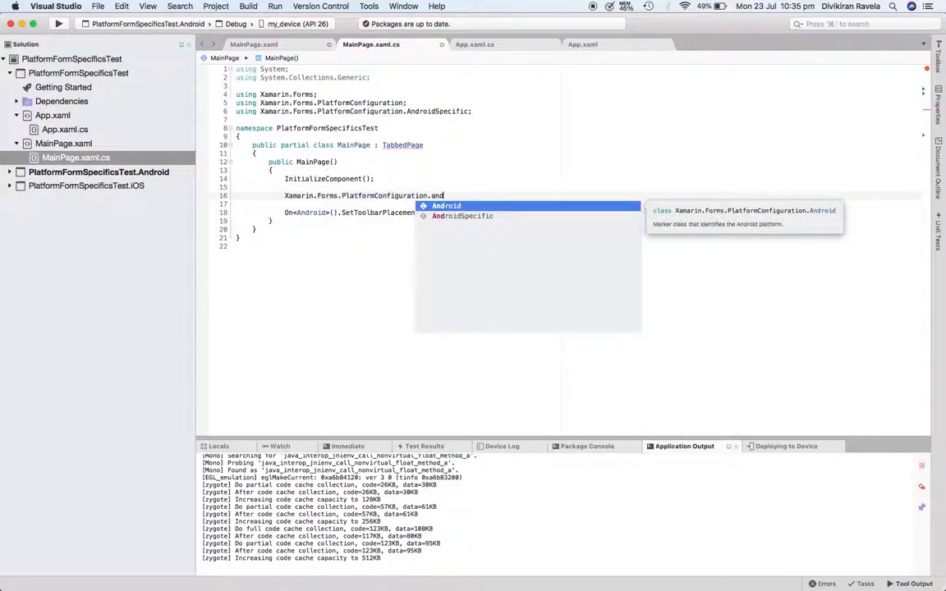
type("AndroidSpecific.t")
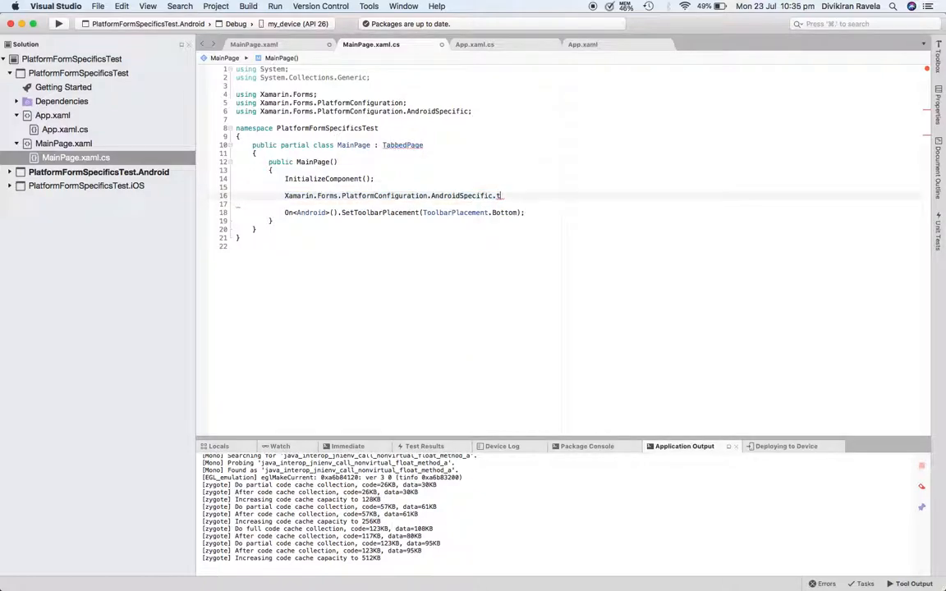
type("t")
left_click(371, 145)
type("Xamarin.Forms ")
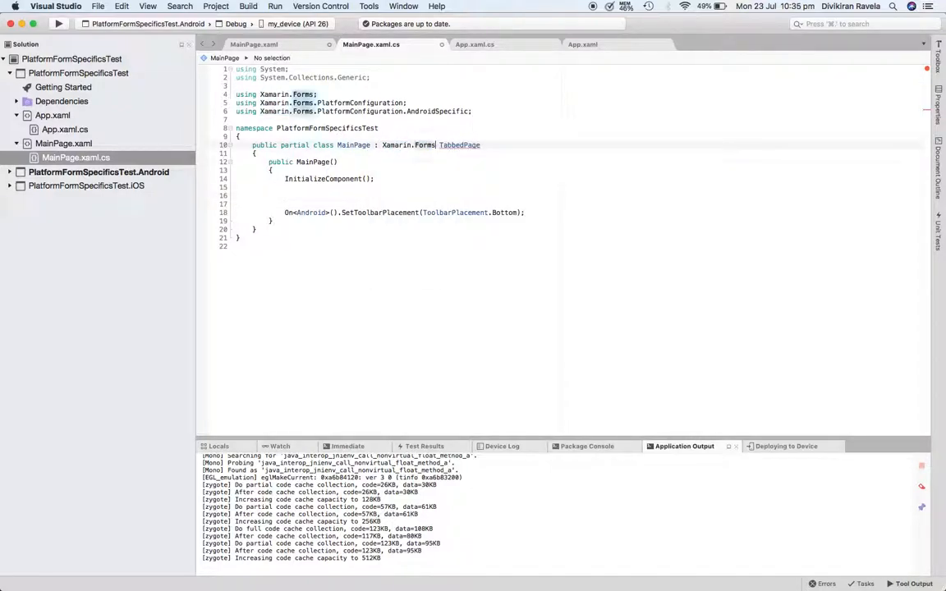
double_click(460, 144)
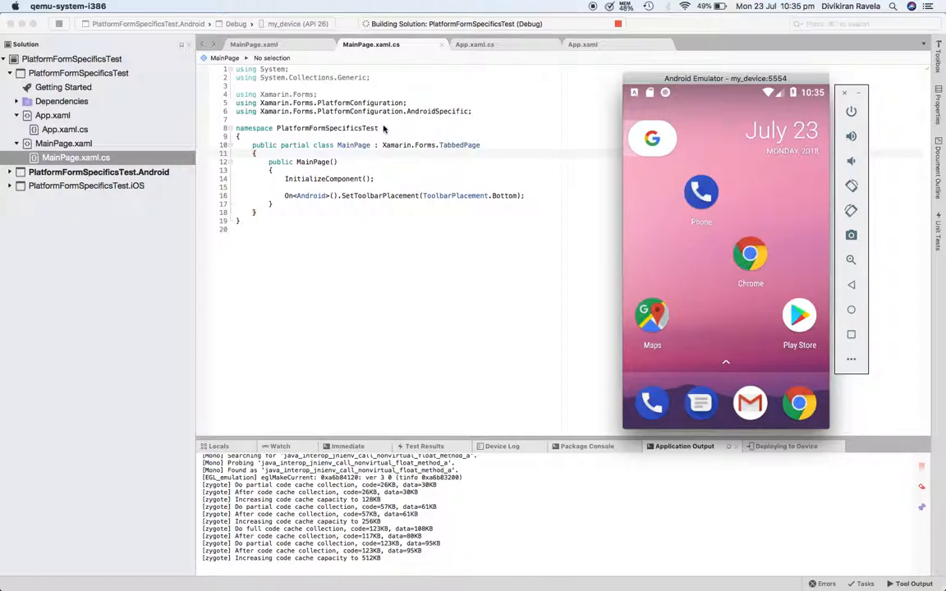
mouse_move(453, 153)
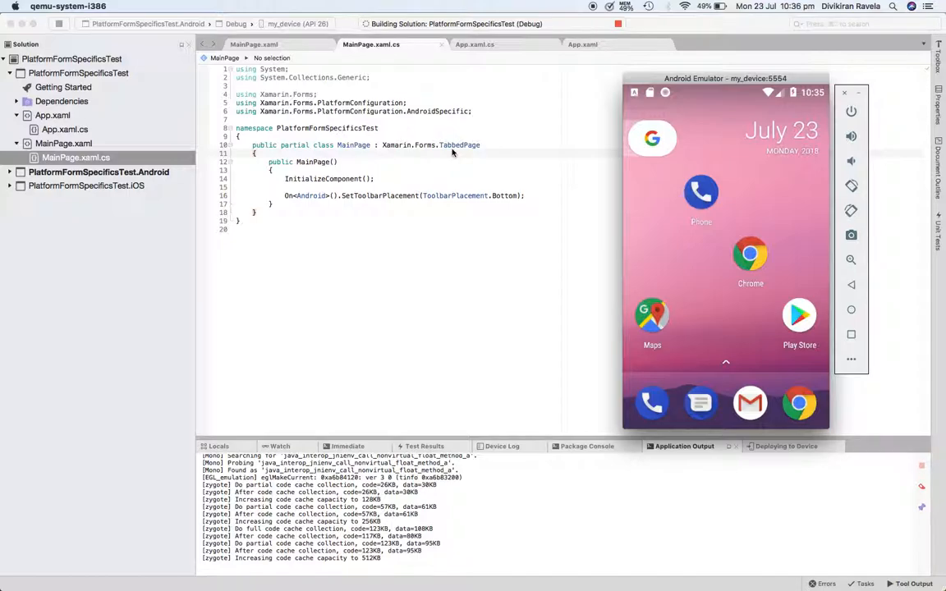
mouse_move(423, 94)
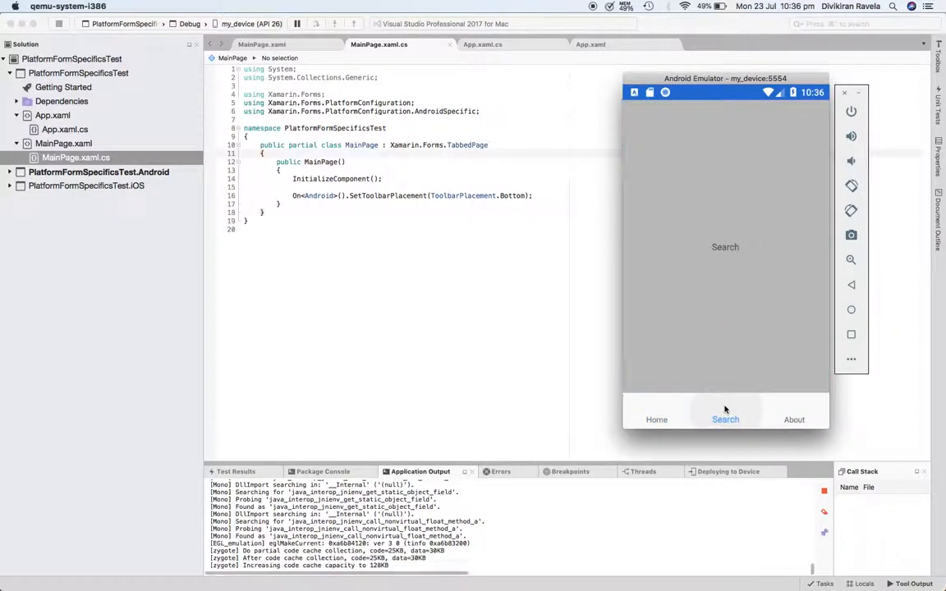
Step: Tap Home in the running app, try the tabs at the top with the placement call commented out, then restore it
left_click(657, 421)
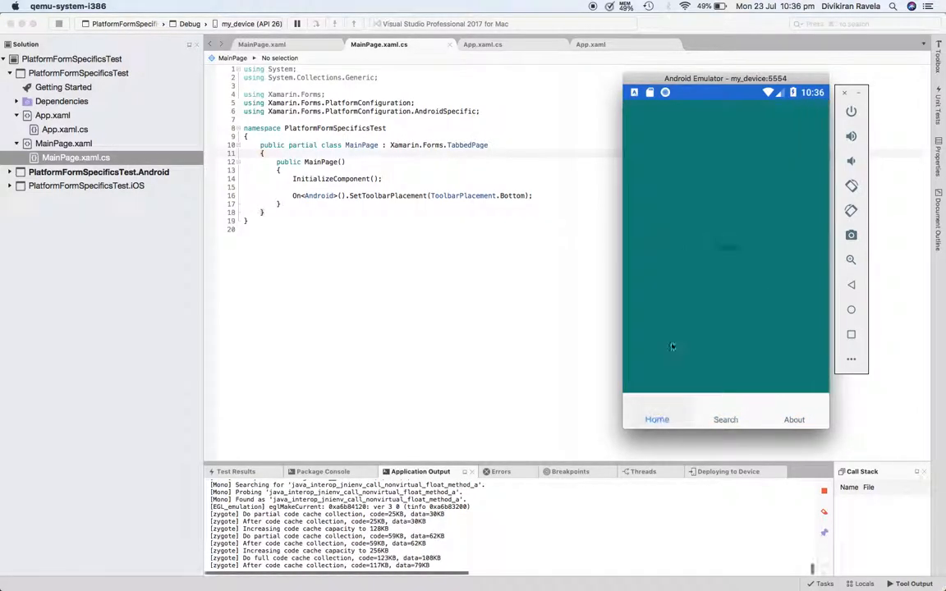
left_click(793, 420)
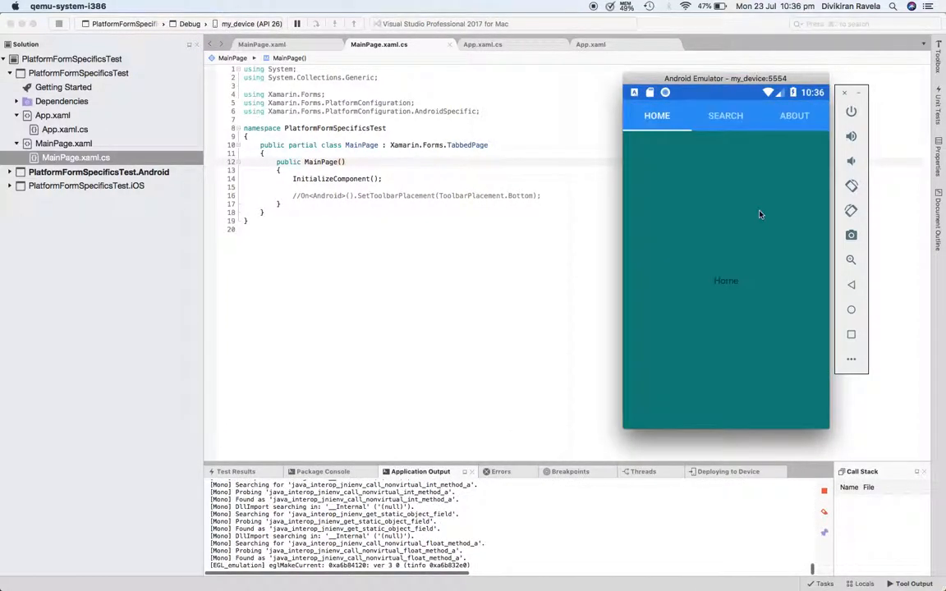
left_click(793, 115)
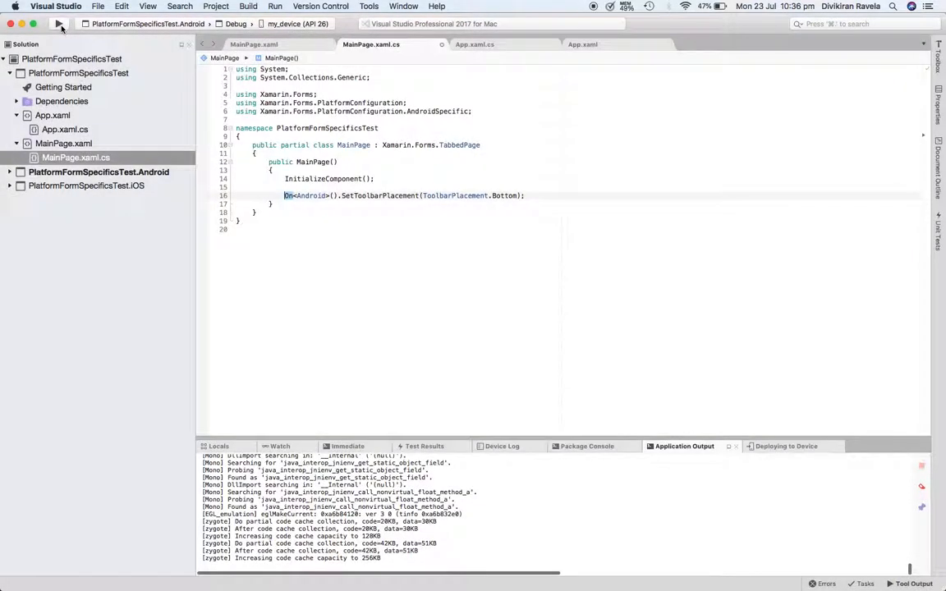
Step: Rebuild and run the app on the Android emulator so the tabs show along the bottom
left_click(60, 23)
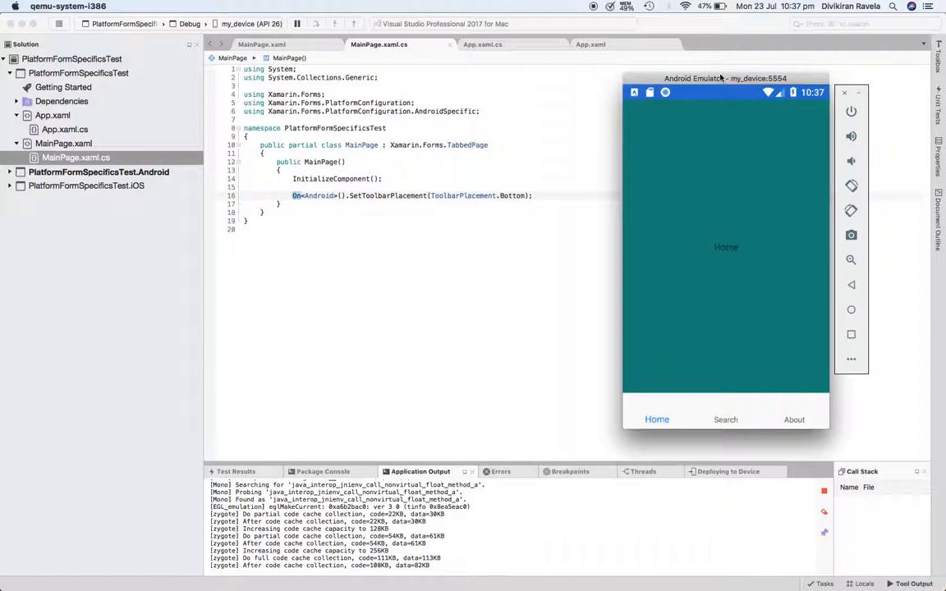
mouse_move(588, 15)
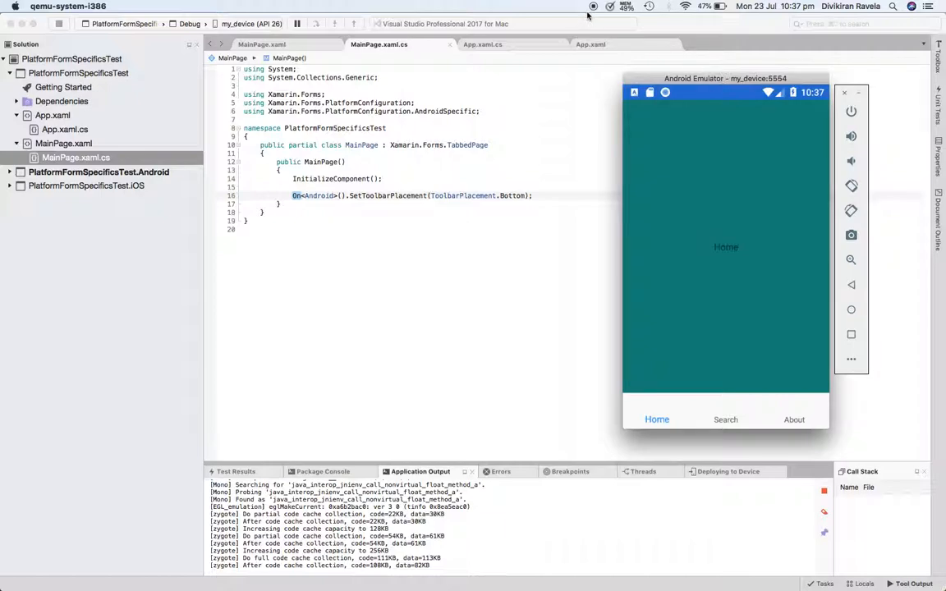